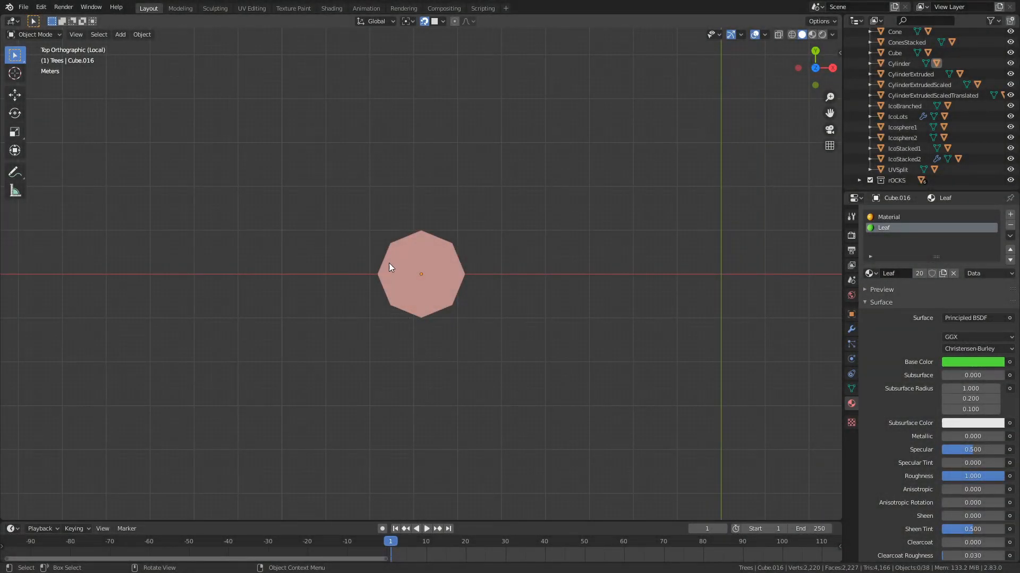
{"action": "mouse_move", "coordinate": [425, 377]}
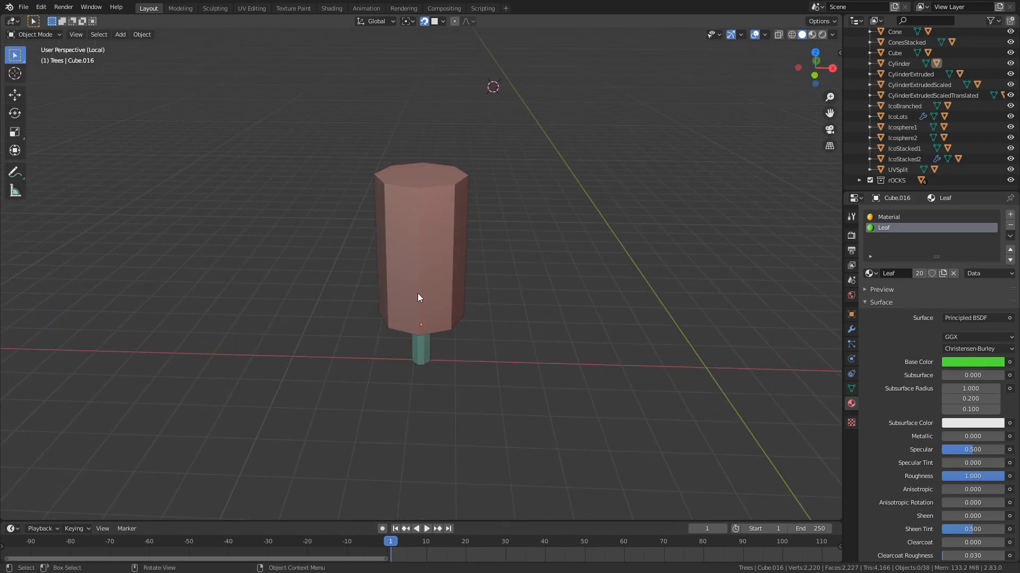
- Orbit the view around the octagonal leaf column rising above the trunk
{"action": "left_click_drag", "start_coordinate": [418, 298], "coordinate": [428, 361]}
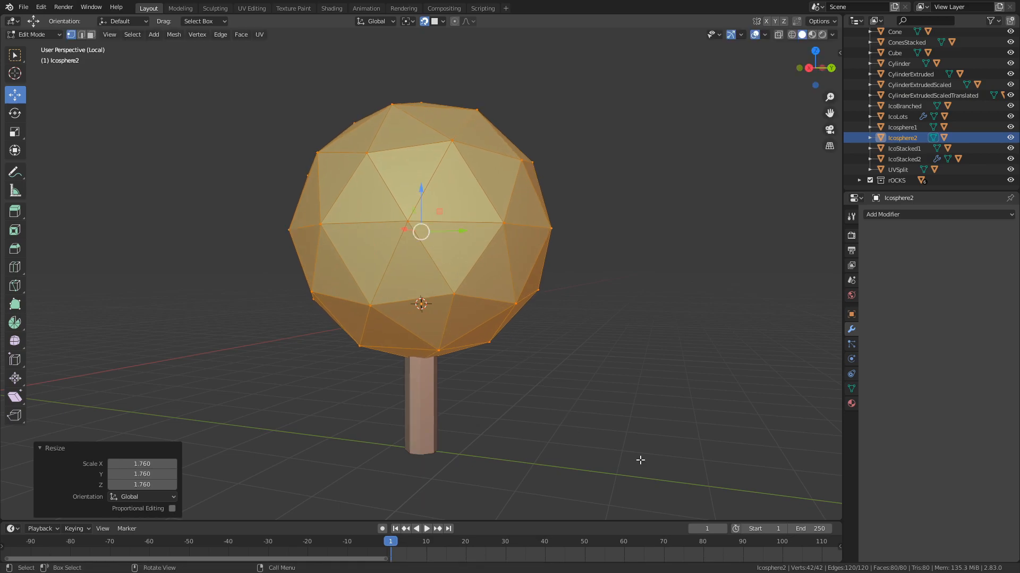
- Confirm scaling Icosphere2 up by about 1.76 into a round crown
{"action": "left_click", "coordinate": [906, 41]}
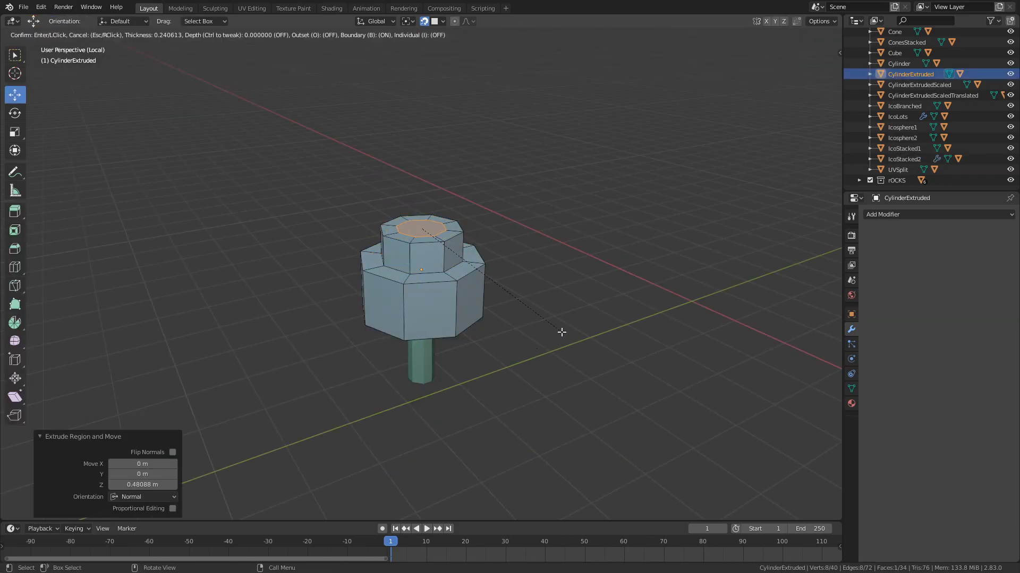
- Toggle Edit Mode off and back on to view the CylinderExtruded canopy tiers
{"action": "key", "text": "Tab"}
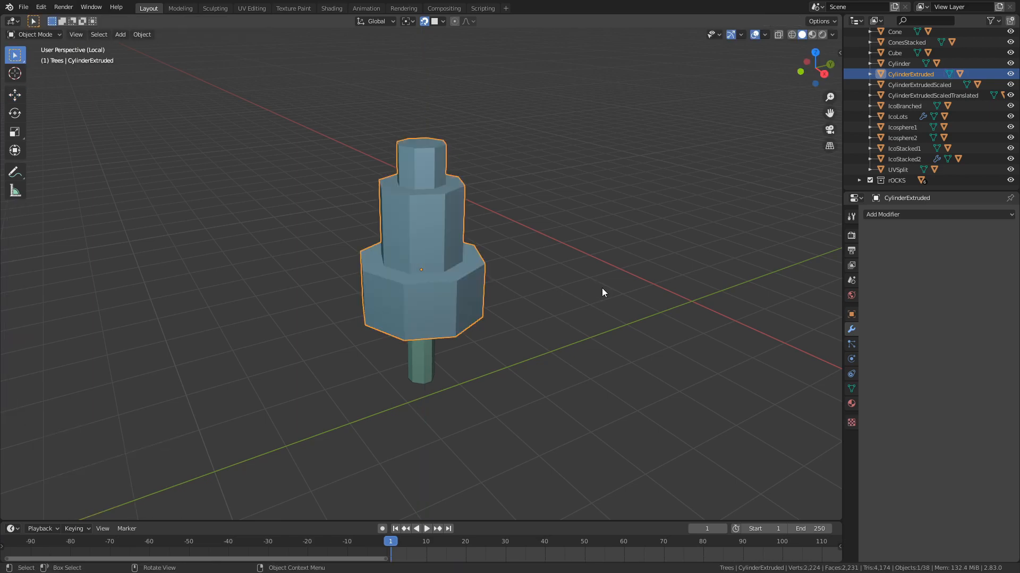
{"action": "key", "text": "Tab"}
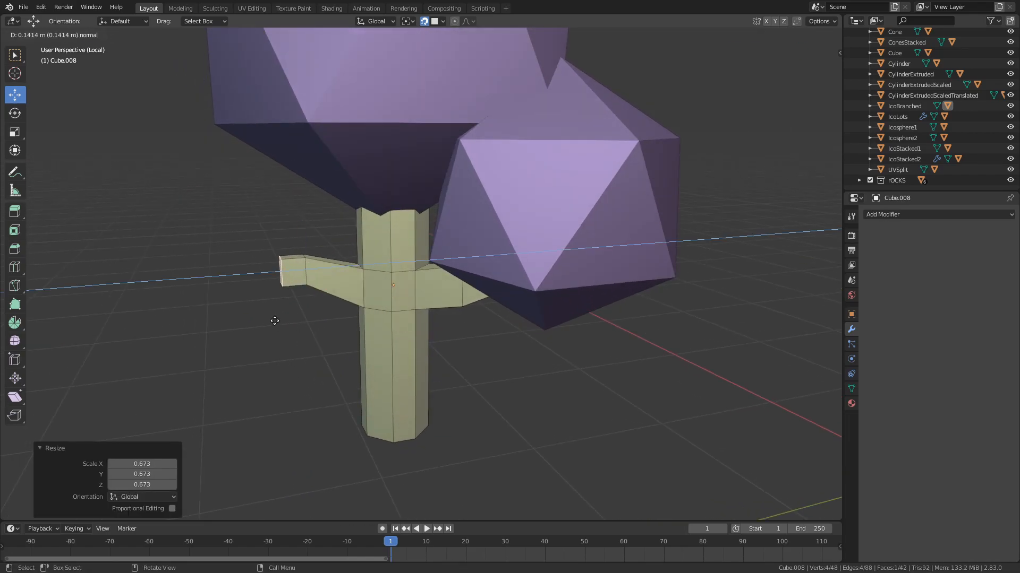
- Shrink the top face, extrude a new tier upward and narrow it
{"action": "key", "text": "g"}
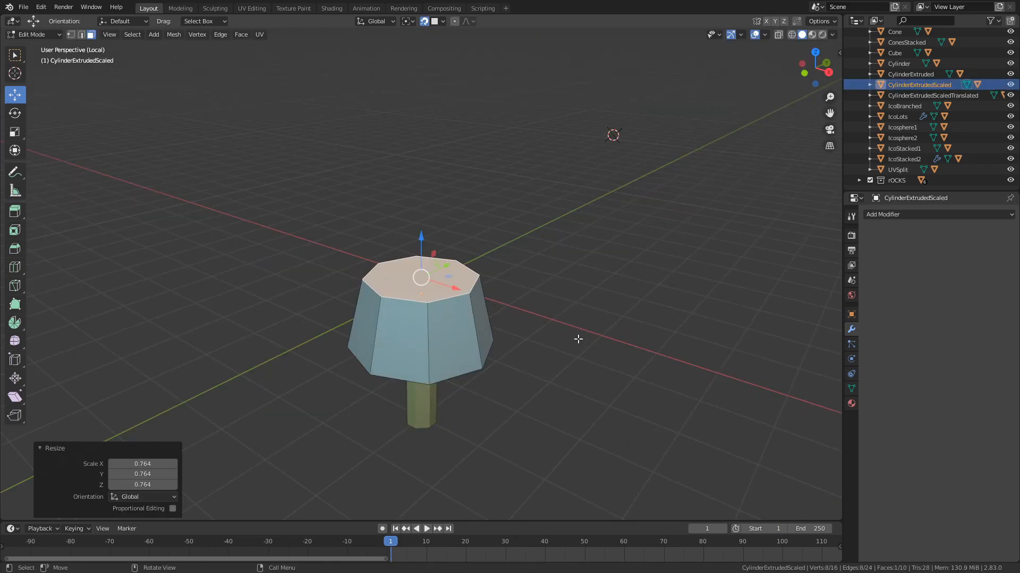
{"action": "key", "text": "e"}
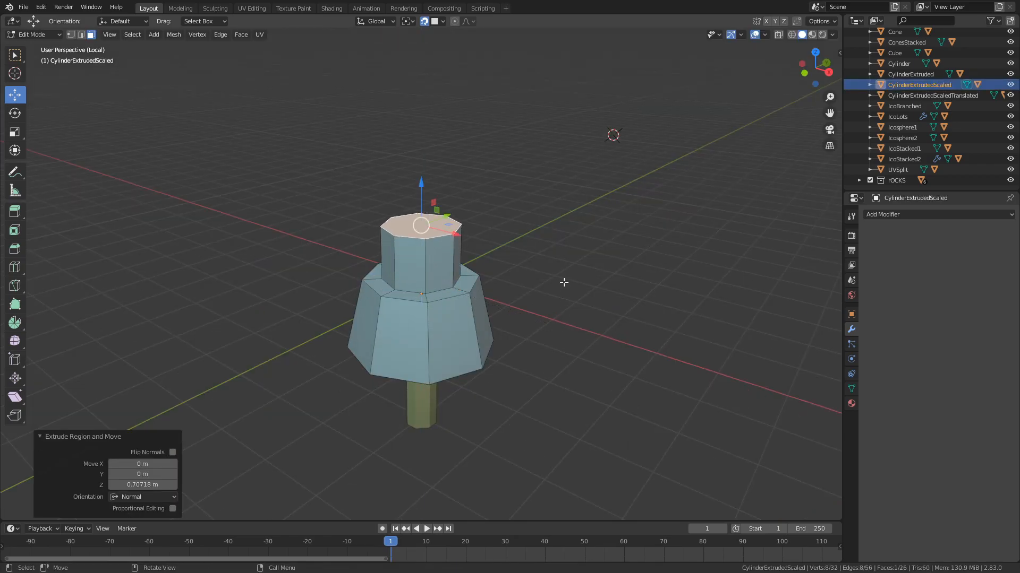
{"action": "key", "text": "s"}
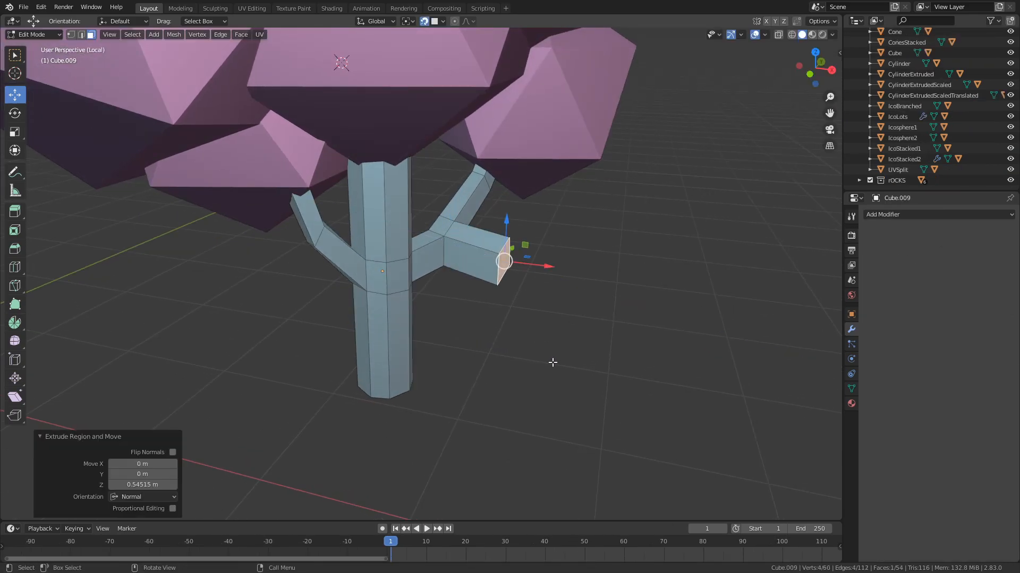
- Scale the end of the newly extruded trunk branch
{"action": "key", "text": "s"}
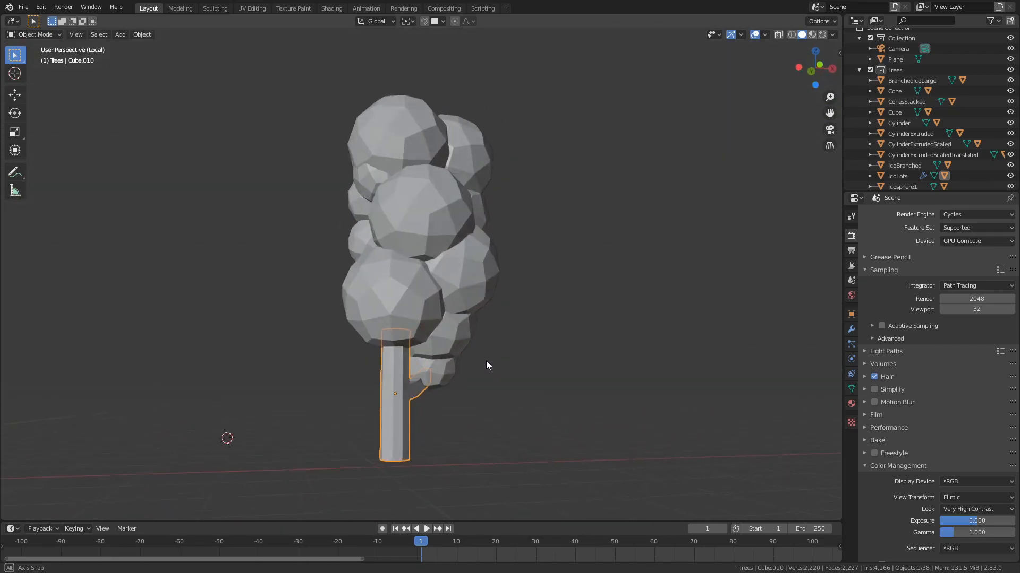
- Orbit the view around the bubbly tree
{"action": "left_click_drag", "start_coordinate": [487, 365], "coordinate": [446, 385]}
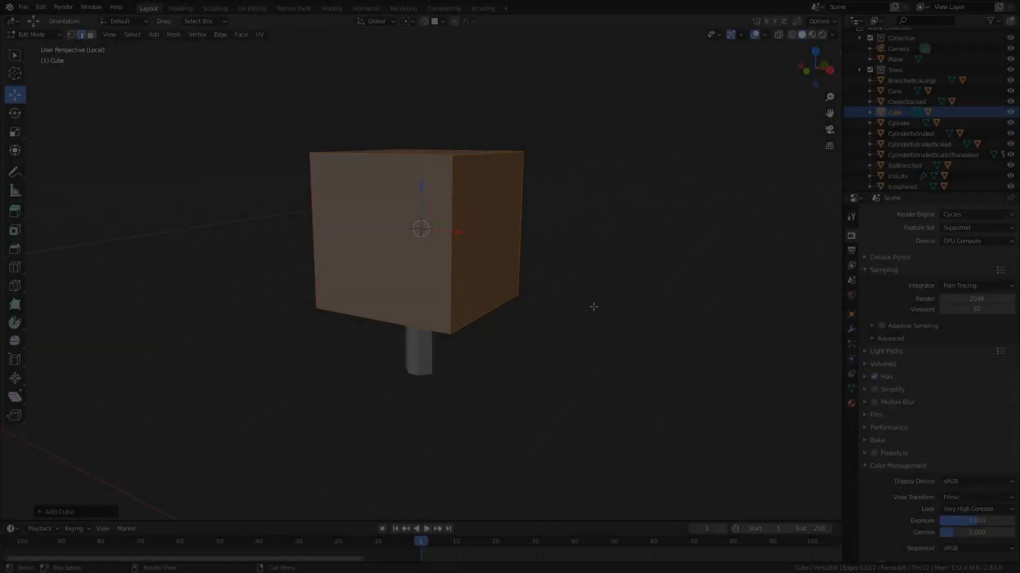
{"action": "key", "text": "Tab"}
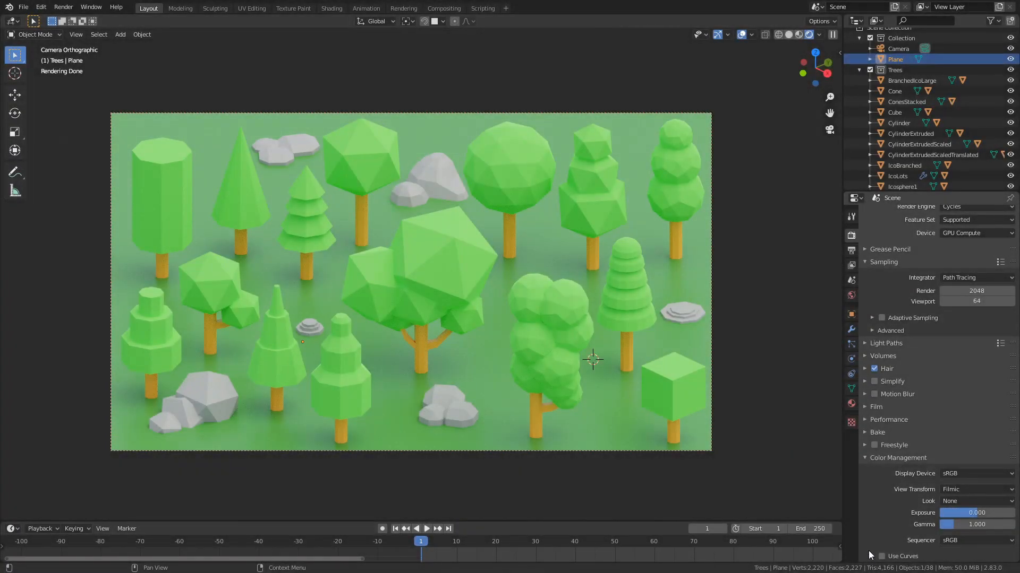
{"action": "mouse_move", "coordinate": [881, 458]}
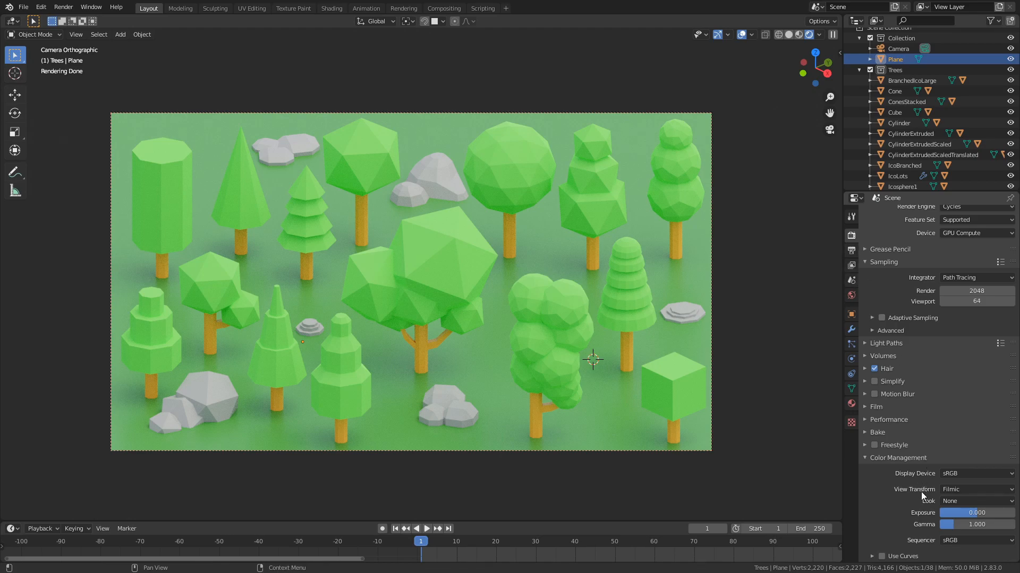
- Pick Very High Contrast from the Color Management Look dropdown
{"action": "left_click", "coordinate": [976, 501]}
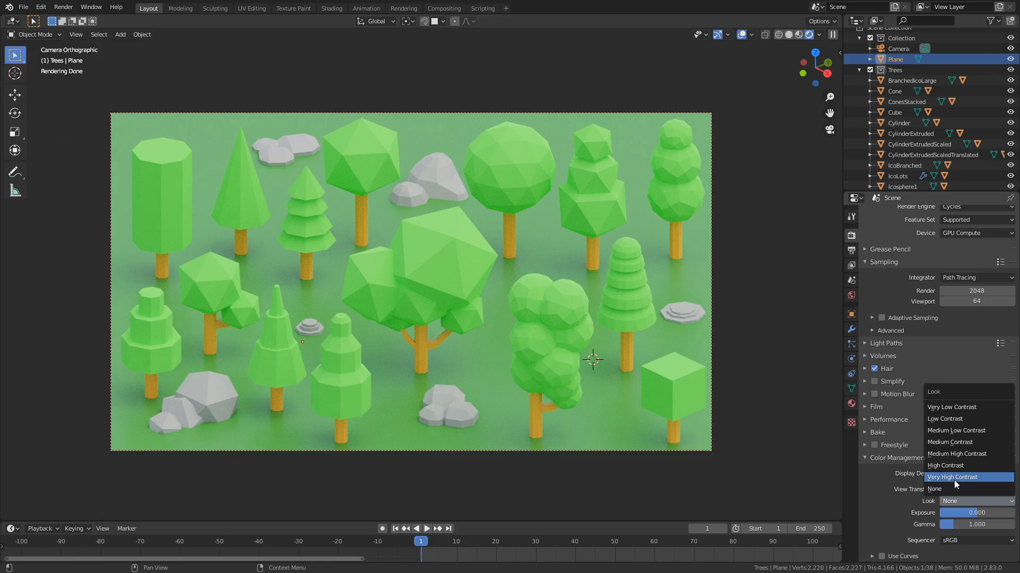
{"action": "left_click", "coordinate": [952, 477]}
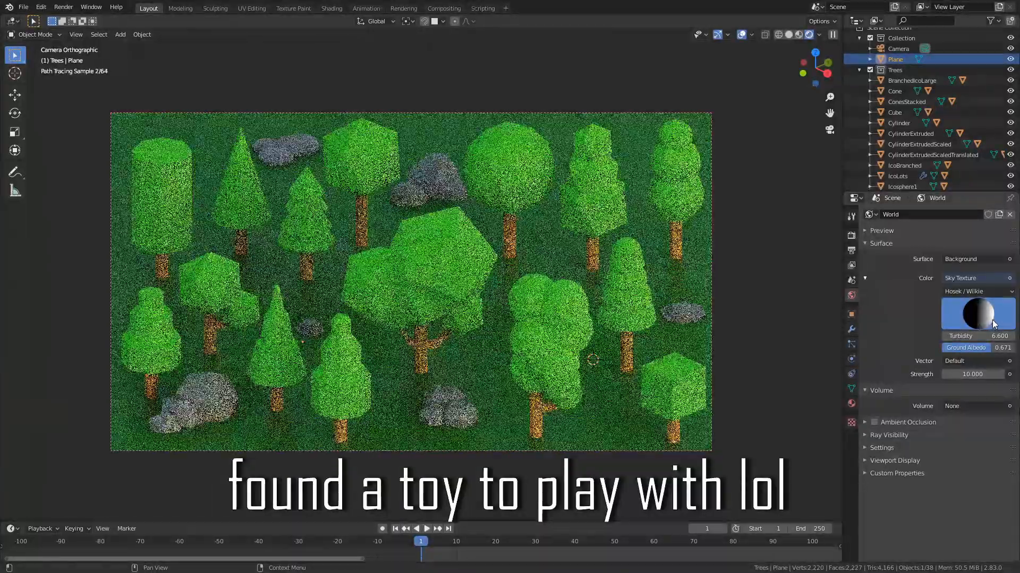
- Drag the sky texture's sun sphere to a new sun direction
{"action": "left_click_drag", "start_coordinate": [976, 336], "coordinate": [950, 336]}
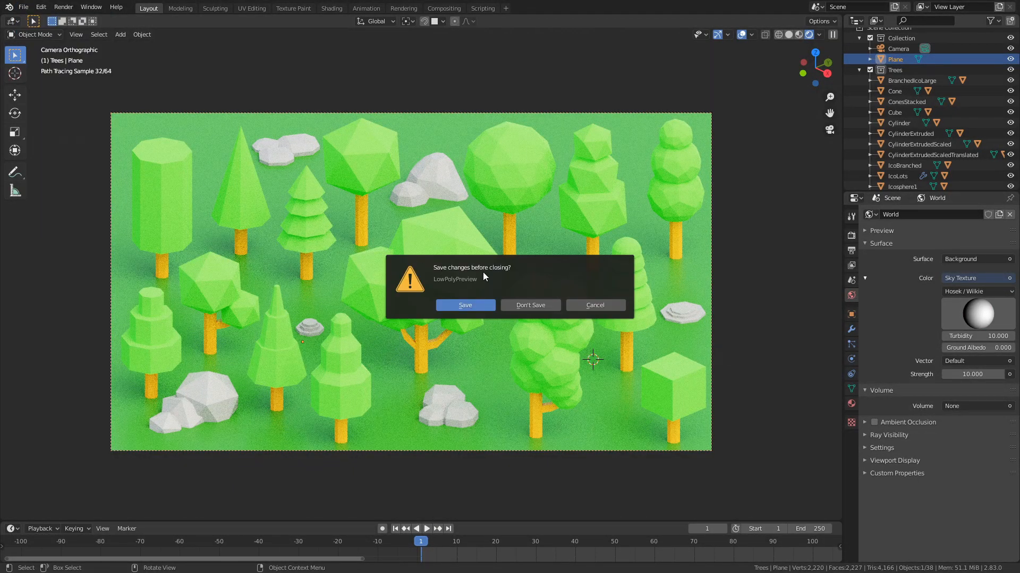
- Answer the save prompt and switch the viewport to Rendered shading
{"action": "left_click", "coordinate": [529, 305]}
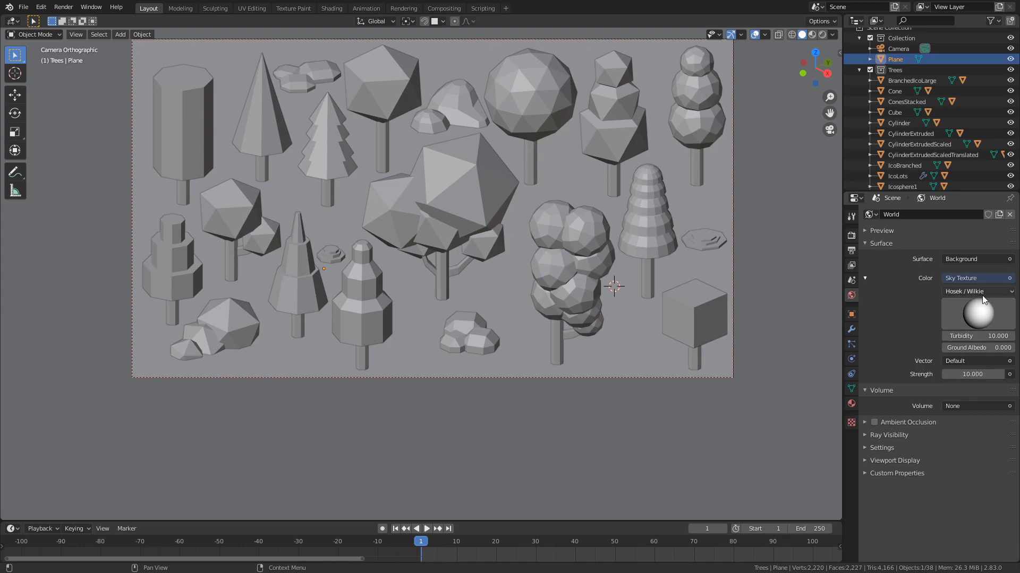
{"action": "left_click", "coordinate": [811, 35]}
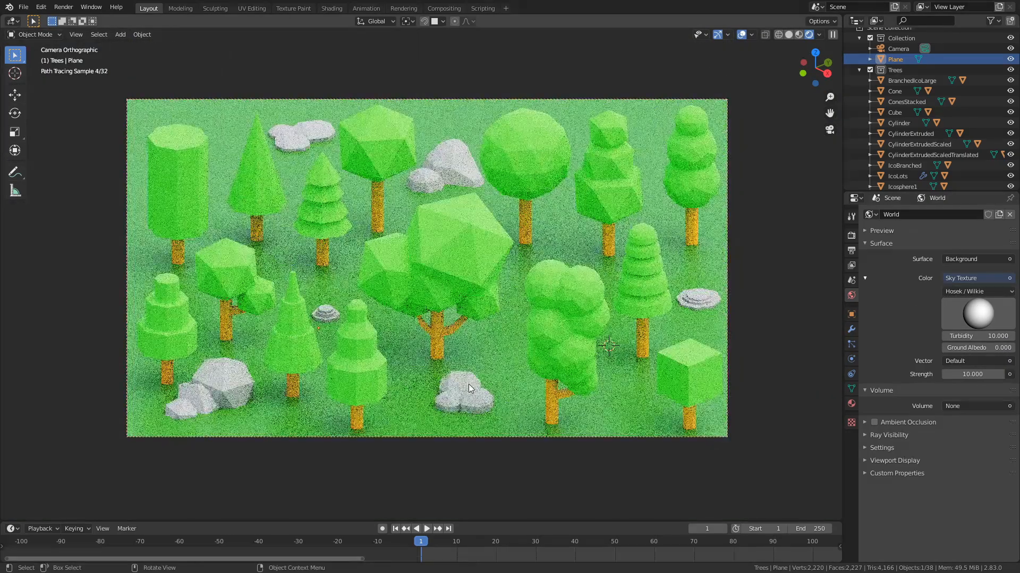
{"action": "left_click", "coordinate": [851, 404]}
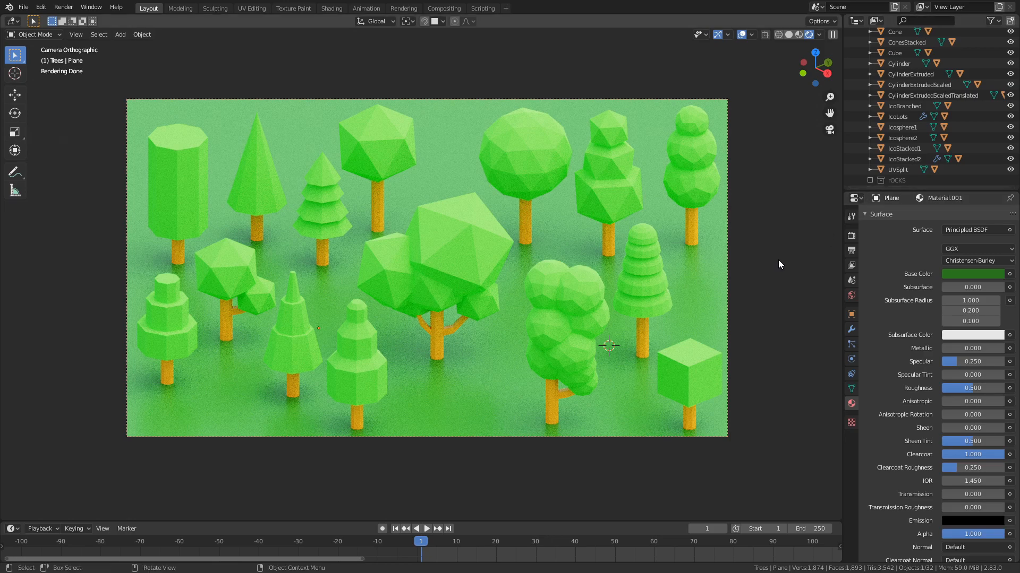
{"action": "mouse_move", "coordinate": [517, 394]}
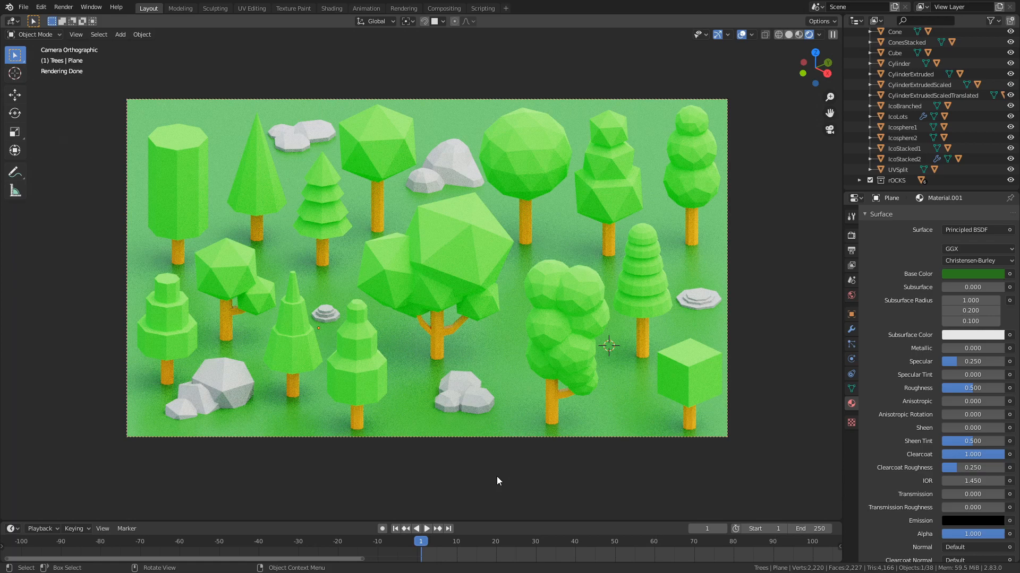
{"action": "mouse_move", "coordinate": [972, 533]}
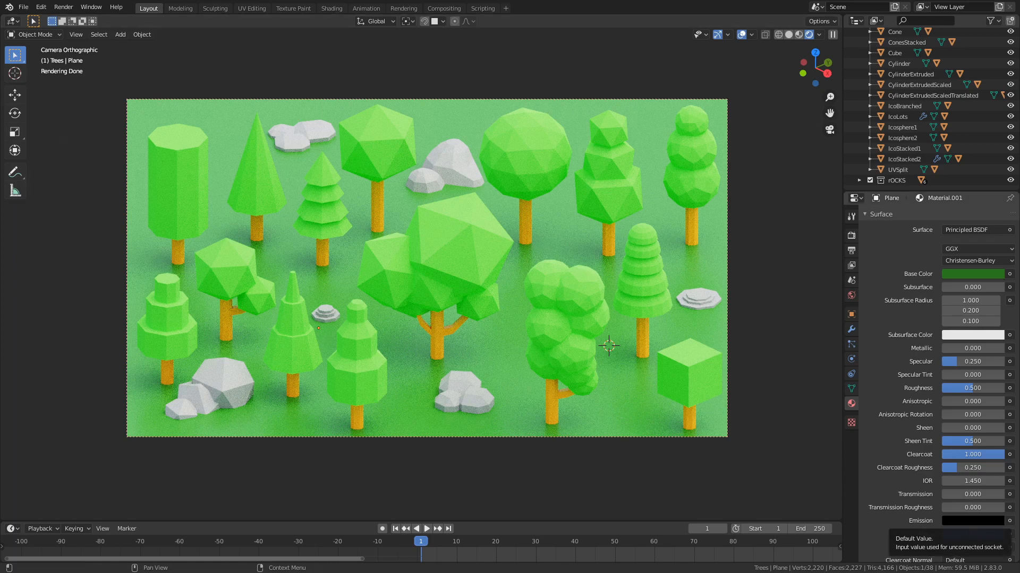